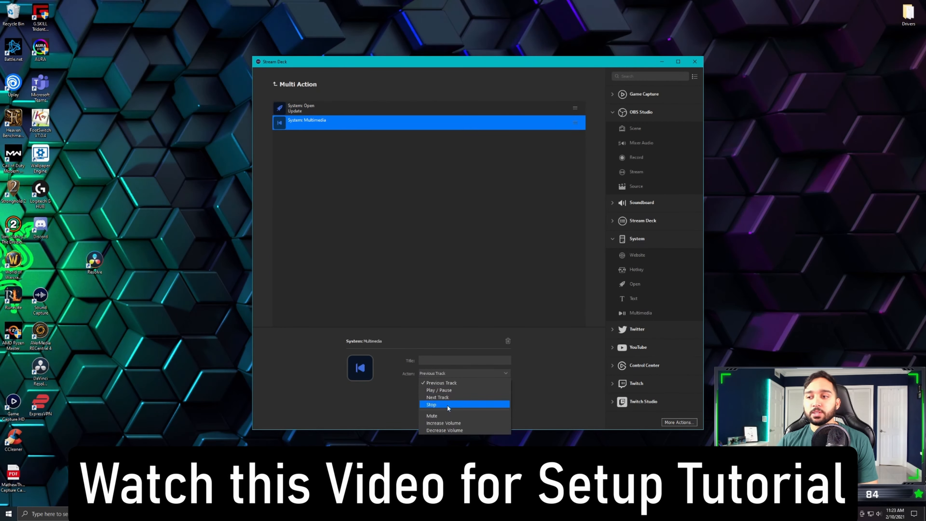
Set the multi action's System: Multimedia step to Play/Pause
click(438, 390)
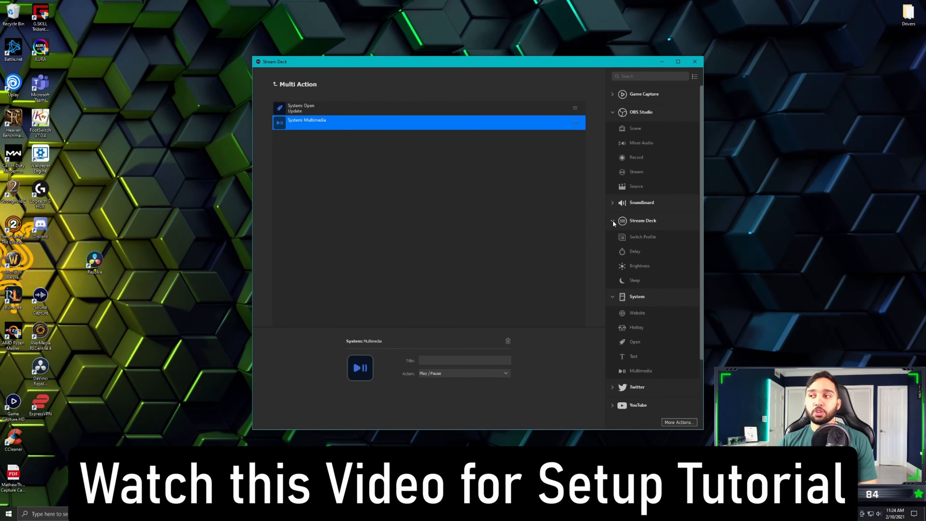
click(634, 251)
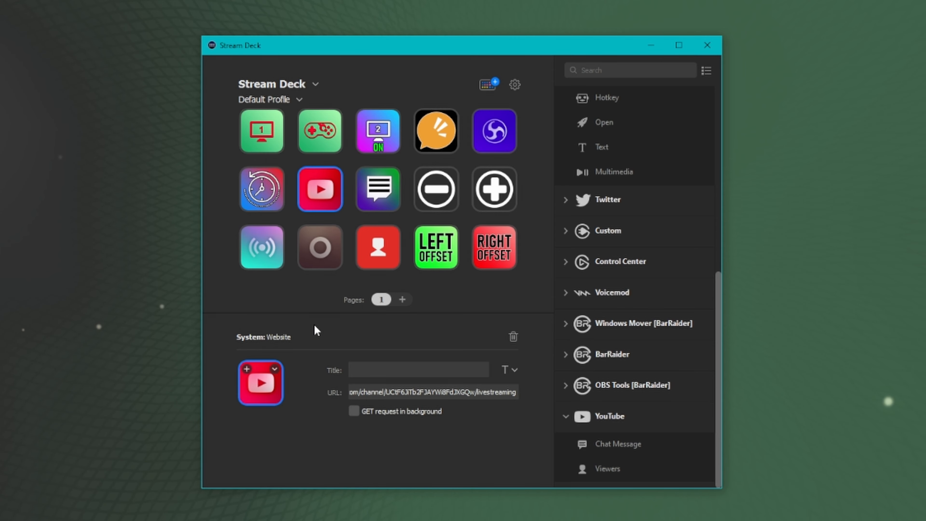
mouse_move(411, 205)
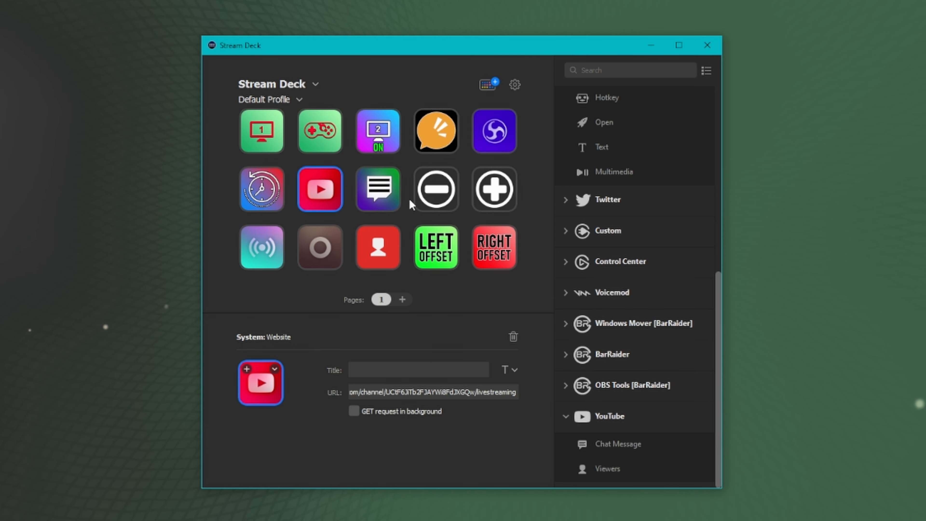
Bring up the Elgato Key Creator web page in the browser
click(319, 189)
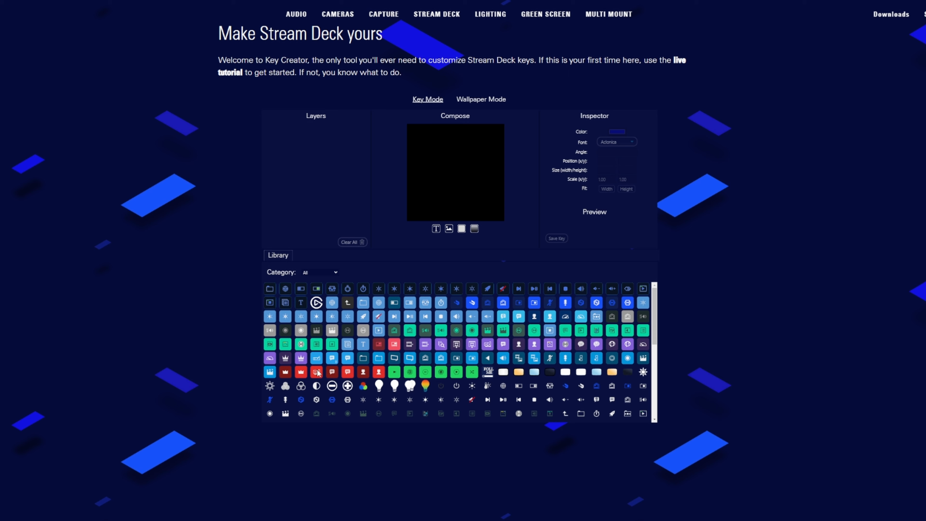
Pick the red chat bubble icon from the Library and save the finished key
click(347, 372)
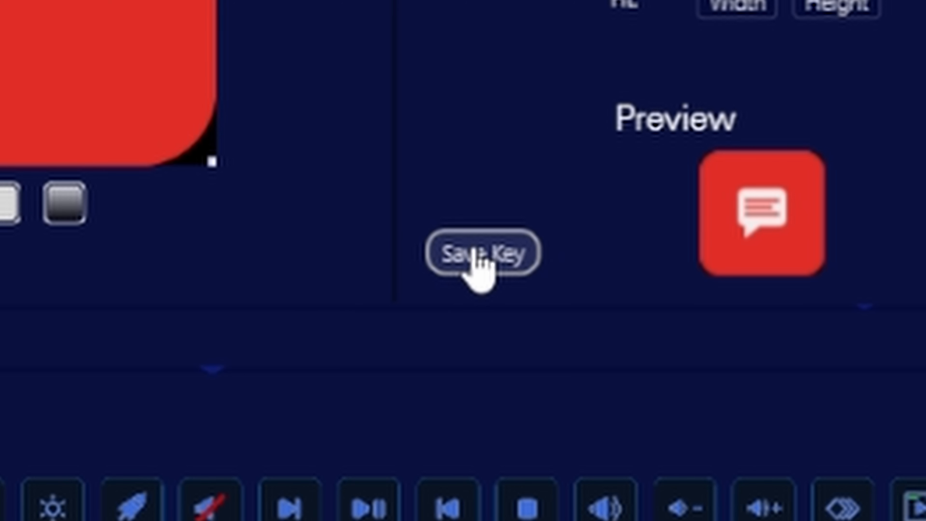
click(483, 253)
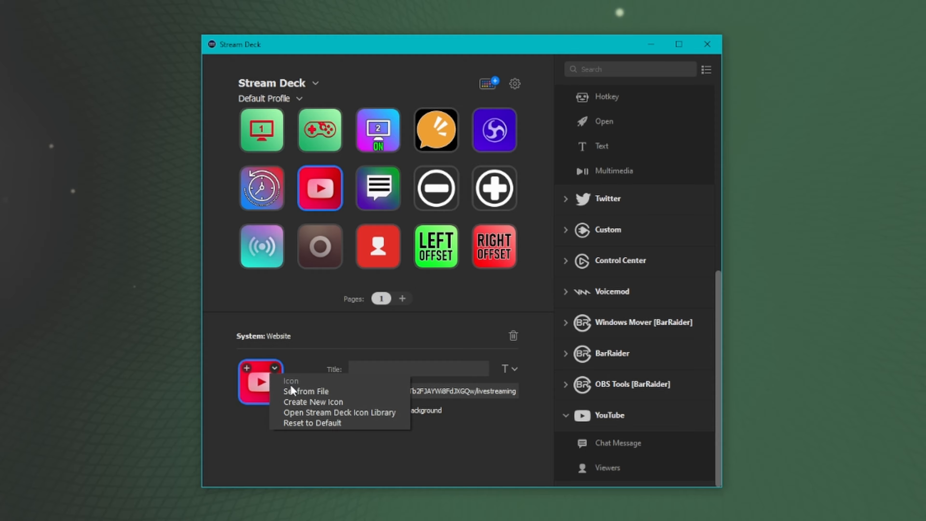
Select the clock hotkey key and bring up the built-in Stream Deck Icon Library for it
click(306, 391)
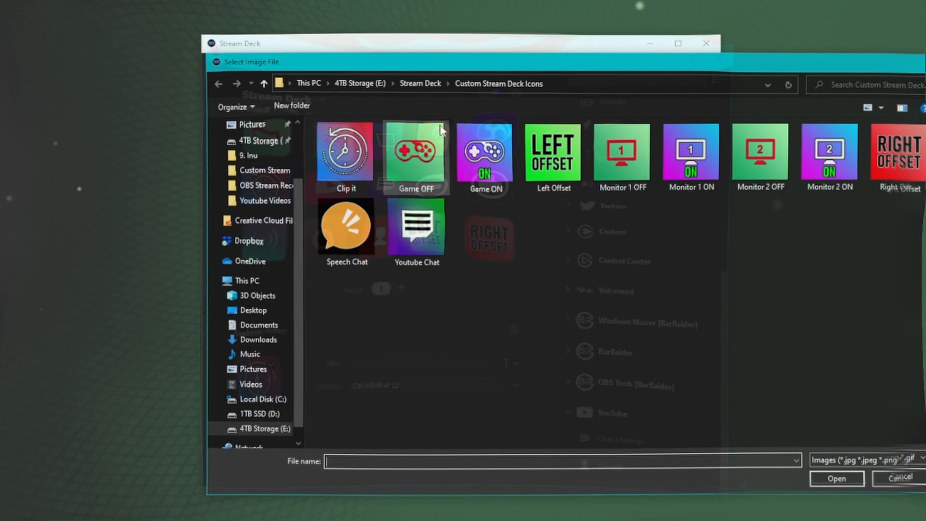
click(896, 478)
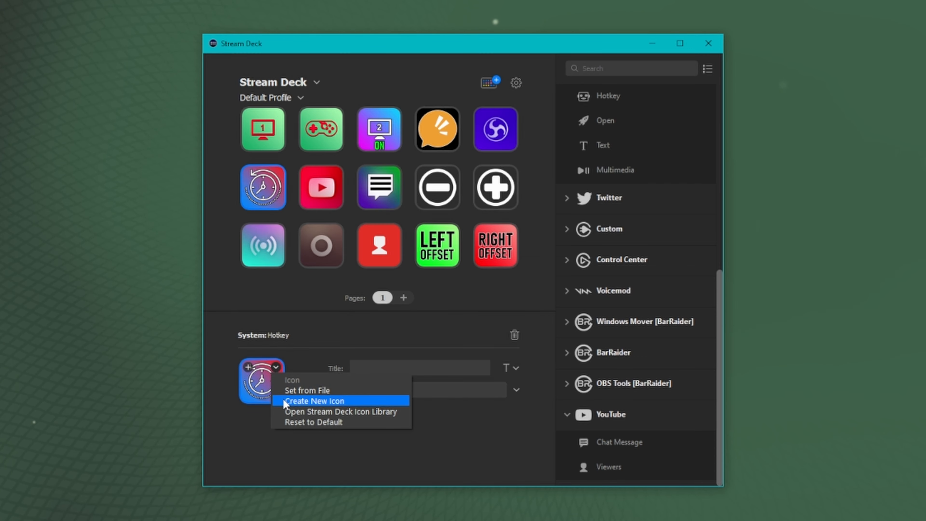
mouse_move(350, 411)
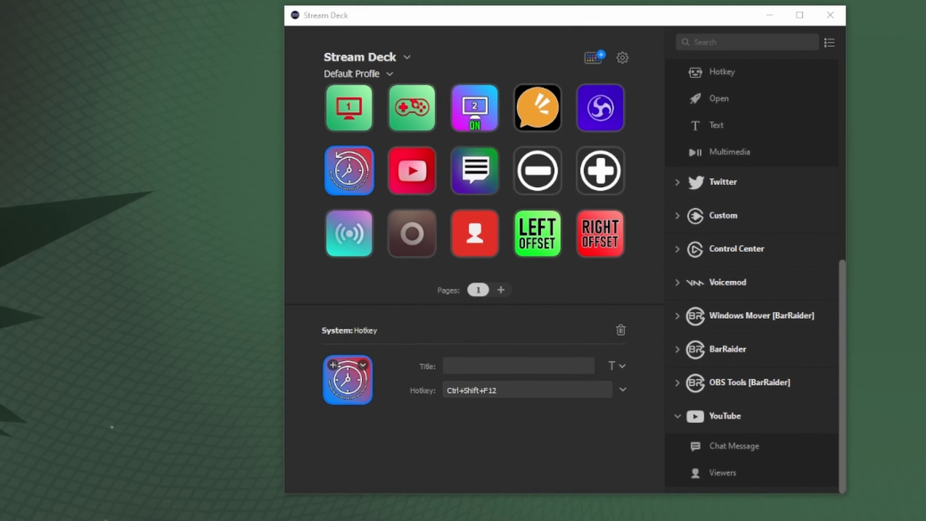
click(347, 379)
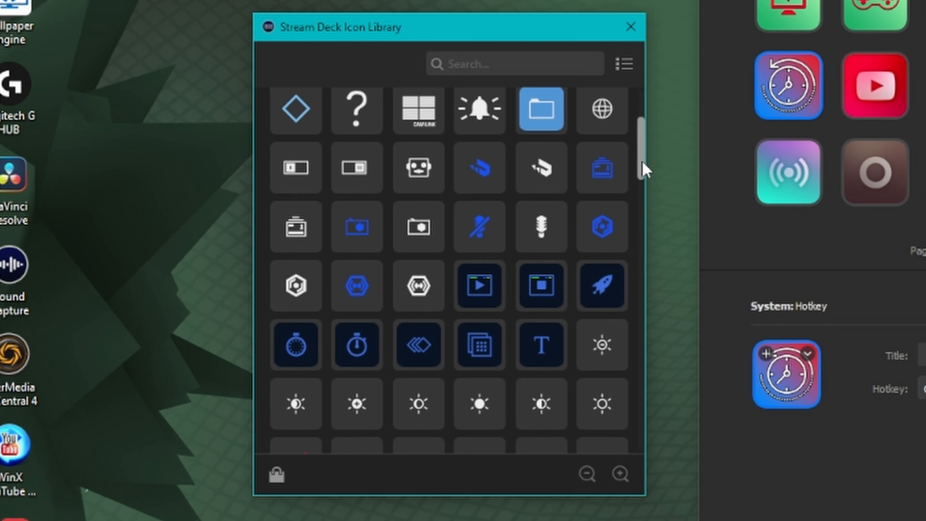
scroll(down, 3)
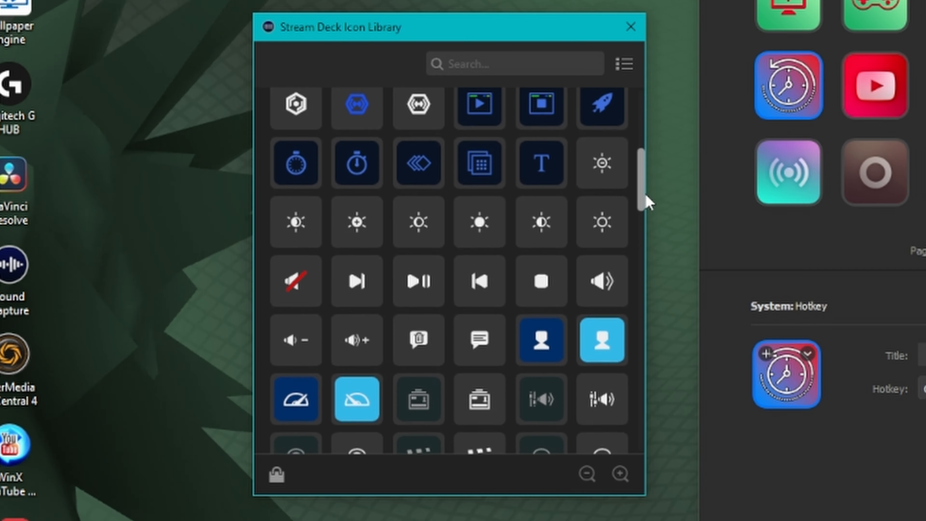
scroll(down, 3)
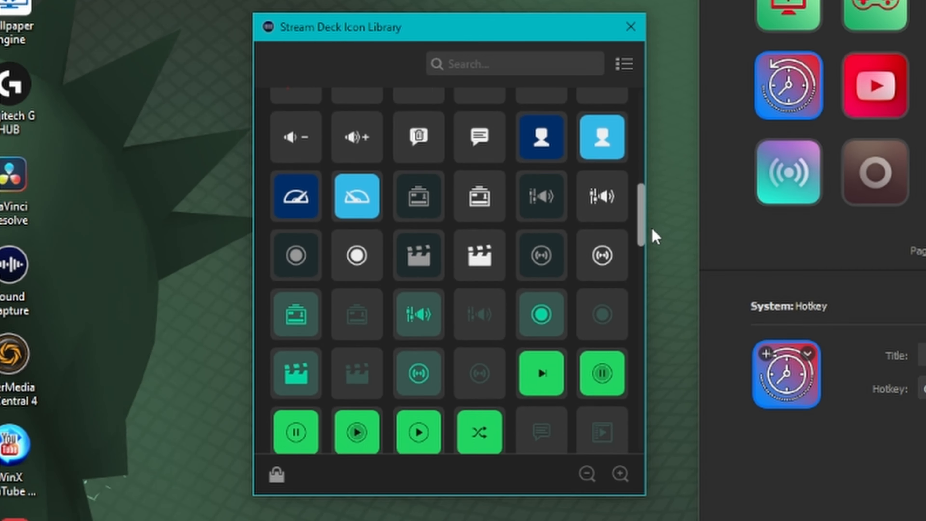
scroll(down, 3)
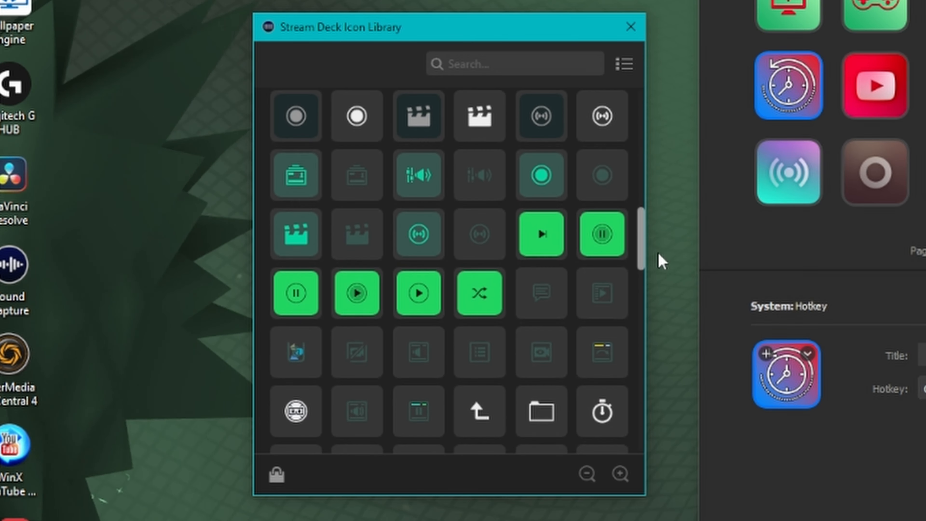
scroll(down, 3)
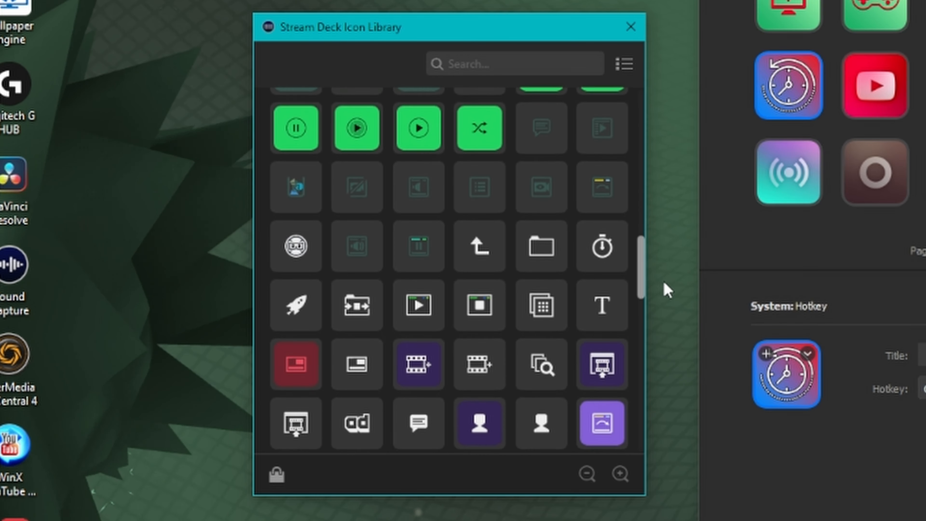
scroll(down, 3)
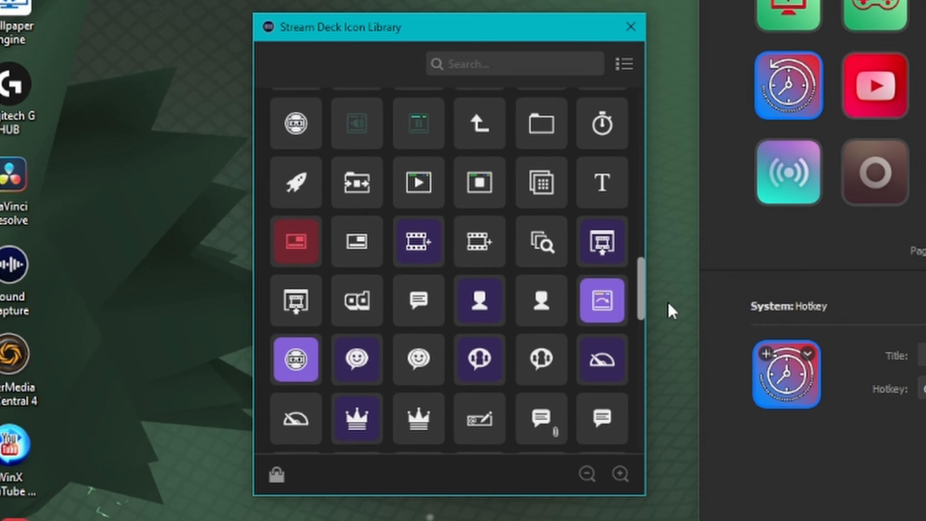
scroll(down, 3)
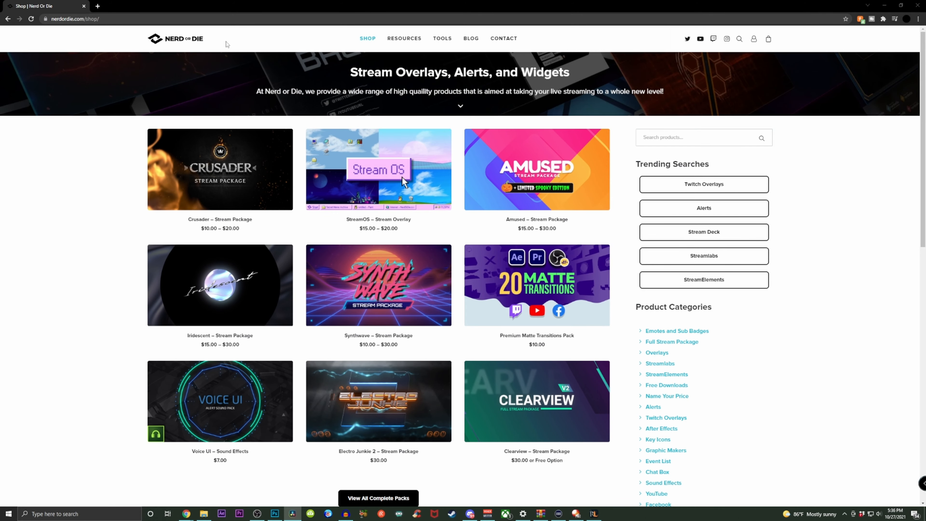
mouse_move(203, 113)
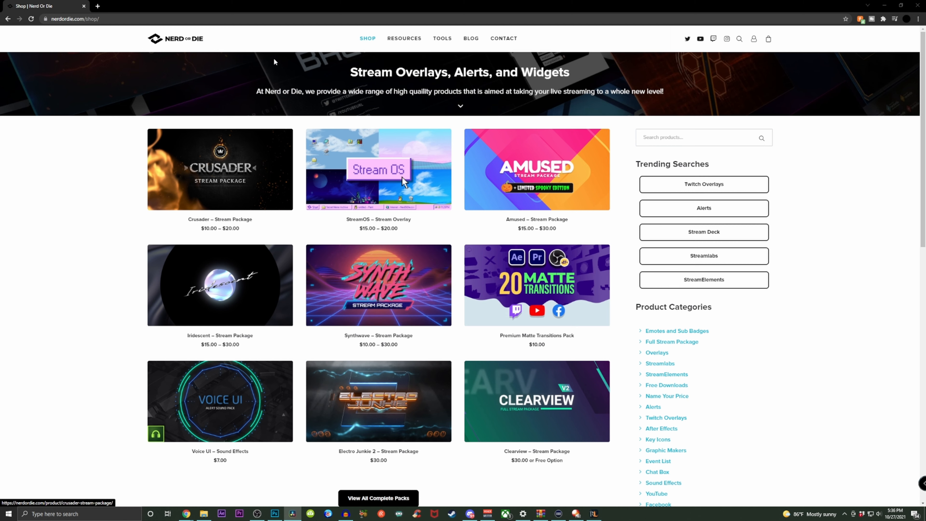
mouse_move(325, 52)
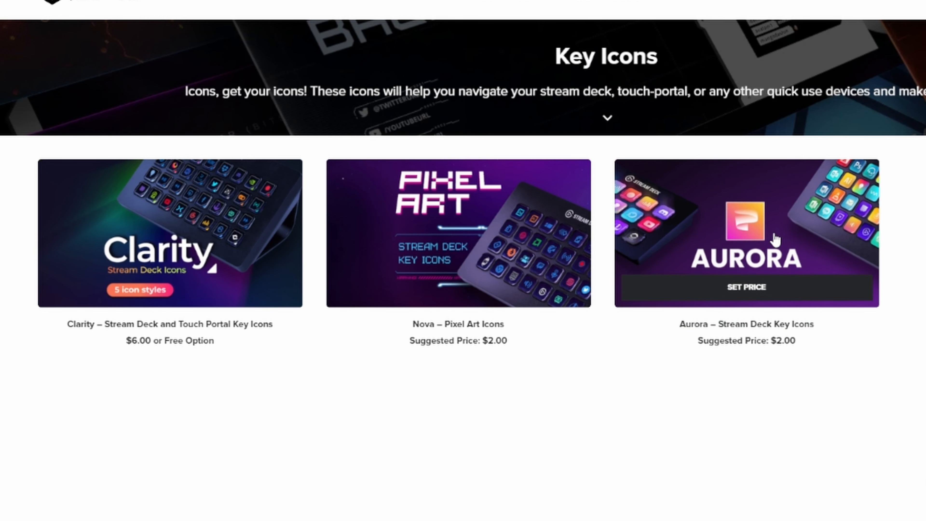
Go to the Aurora key icon pack page and view its media controls and cover previews
click(745, 232)
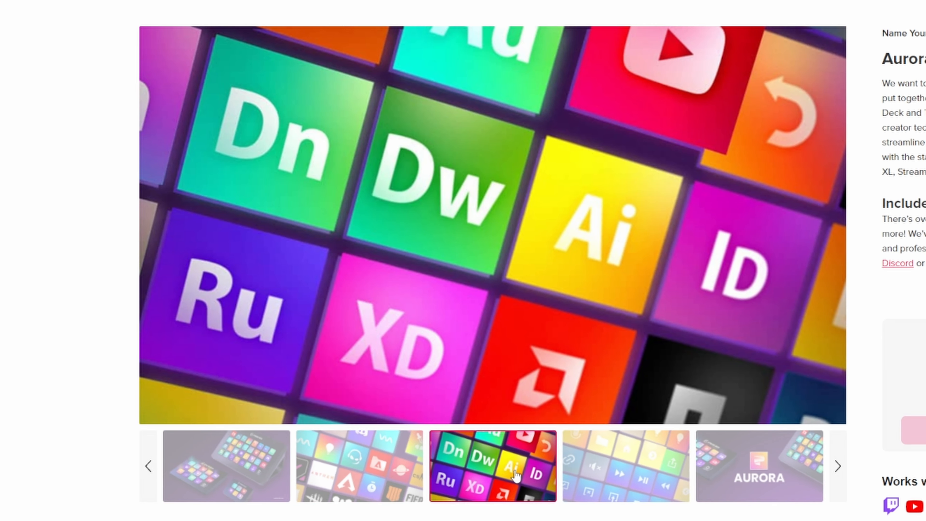
click(625, 465)
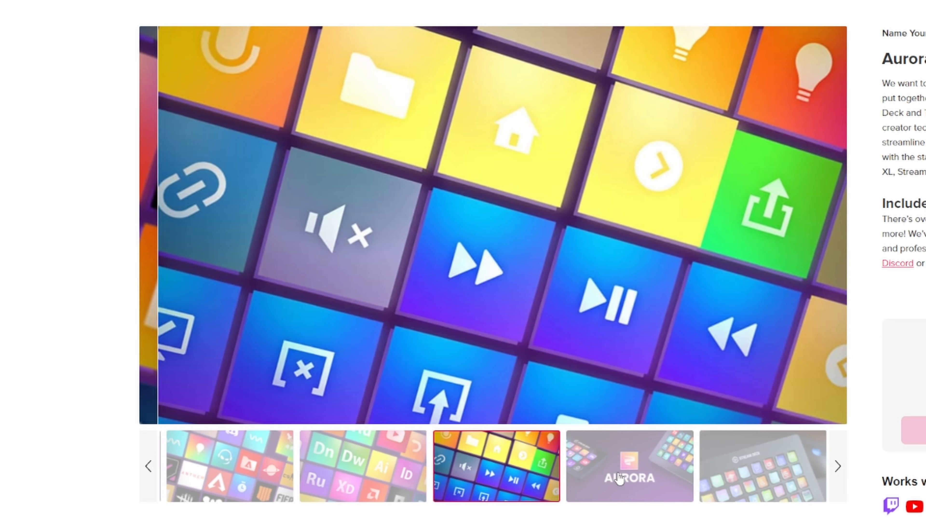
click(760, 466)
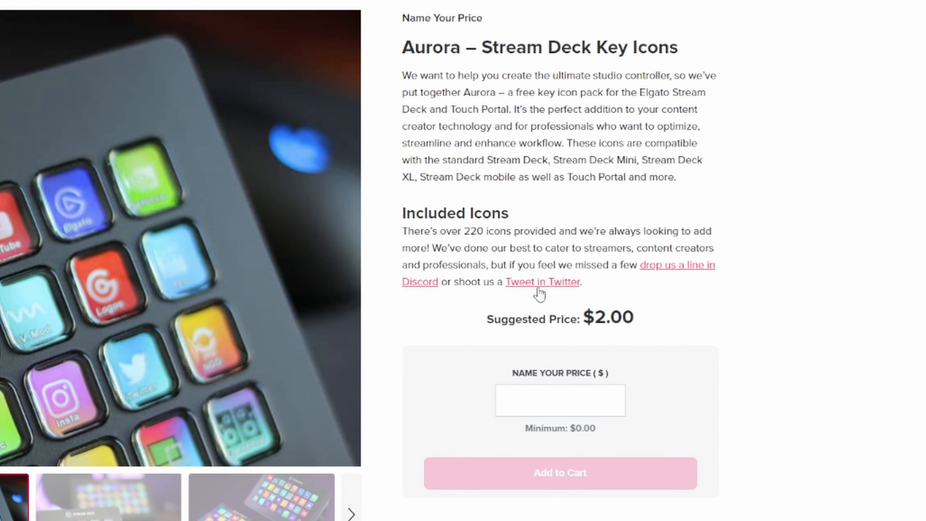
mouse_move(679, 421)
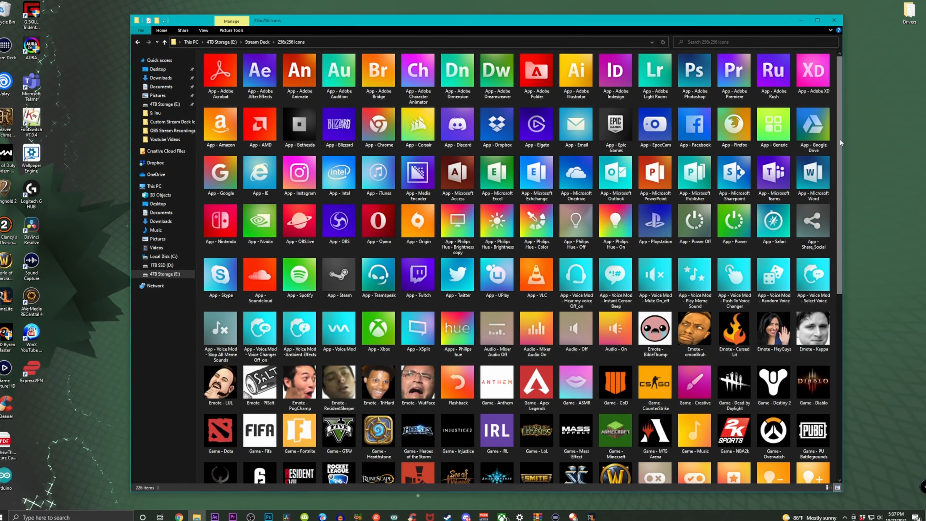
Scroll through the 256x256 Aurora icon thumbnails in E:\Stream Deck\256x256 Icons
scroll(down, 3)
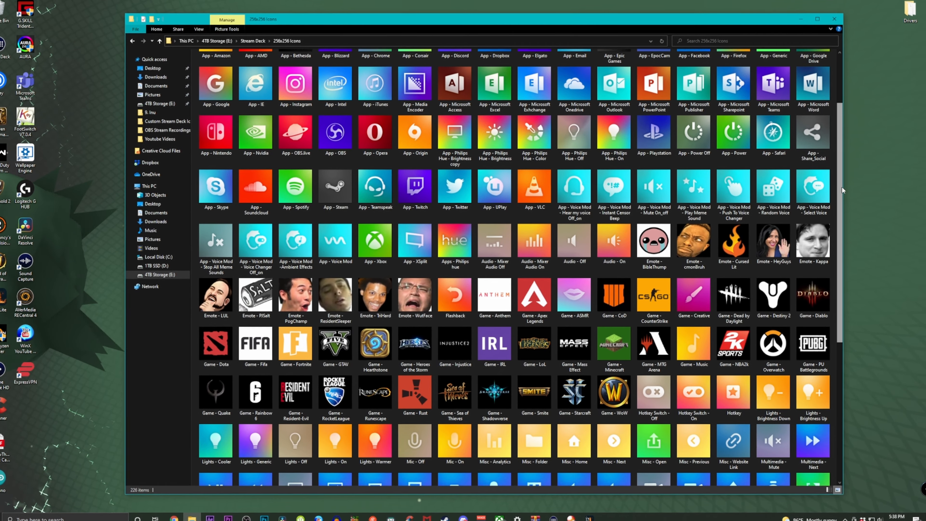
scroll(down, 3)
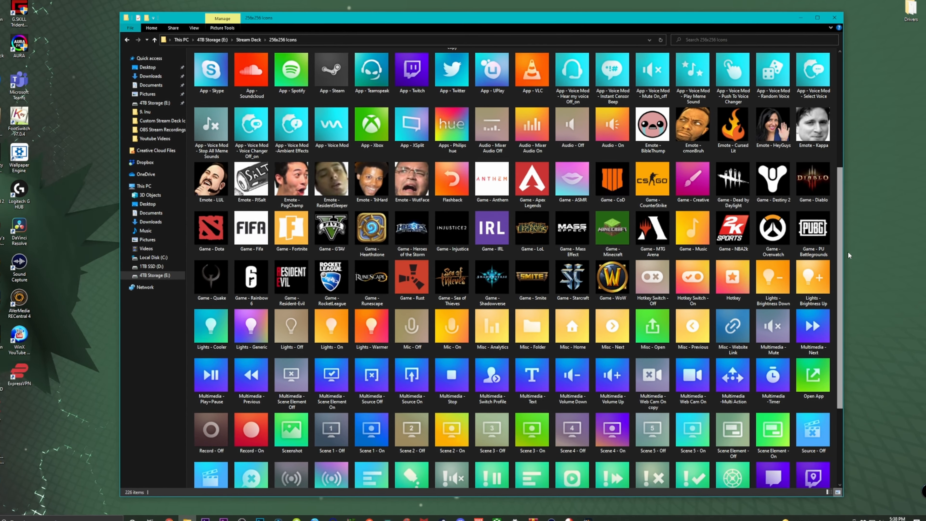
scroll(down, 3)
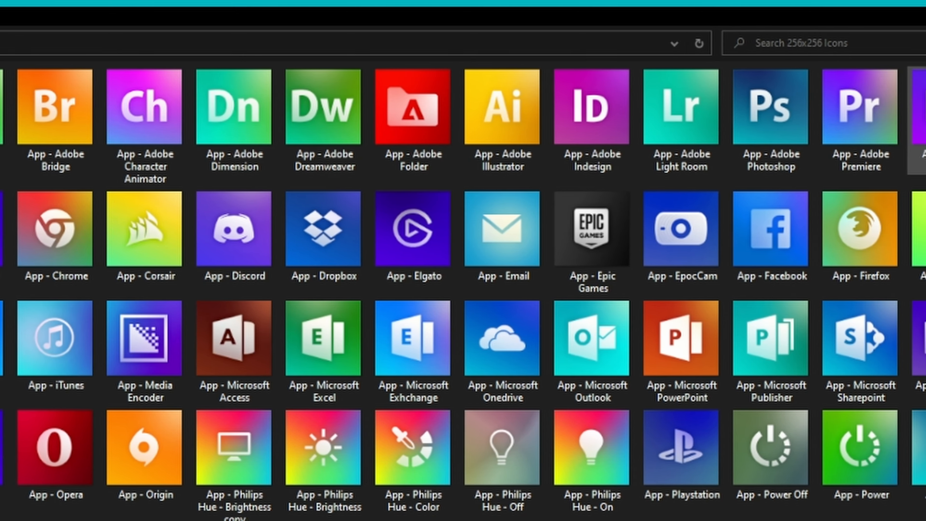
scroll(right, 3)
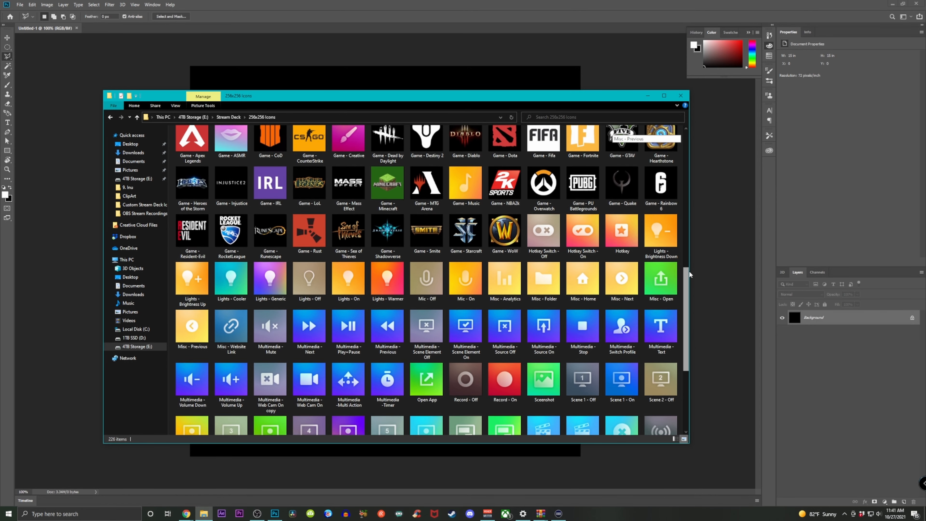
Drag Twitch Chat.png onto the black Photoshop canvas as a smart object layer
scroll(down, 3)
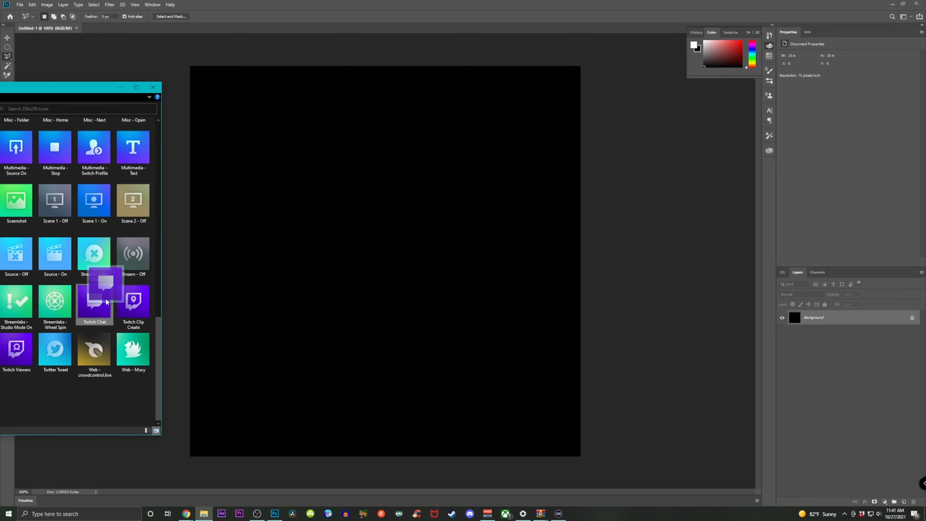
drag(95, 300, 385, 261)
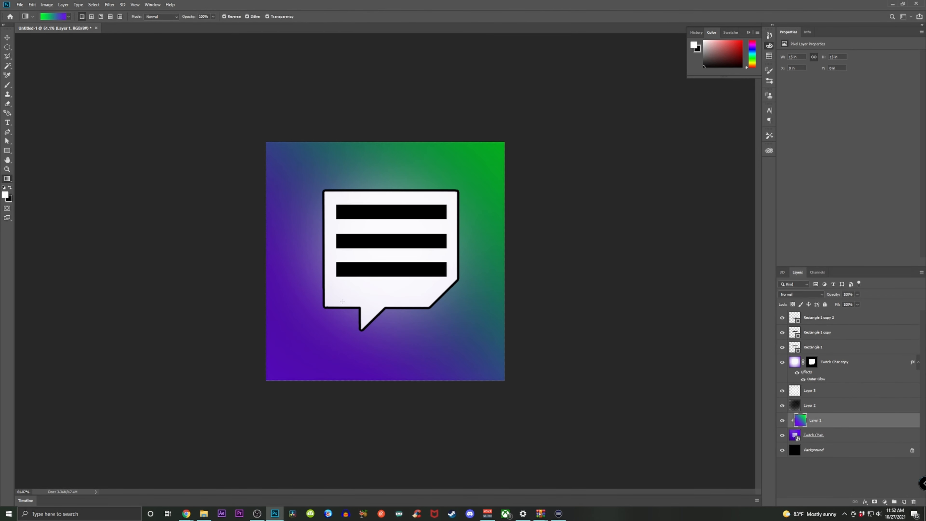
drag(303, 336, 496, 149)
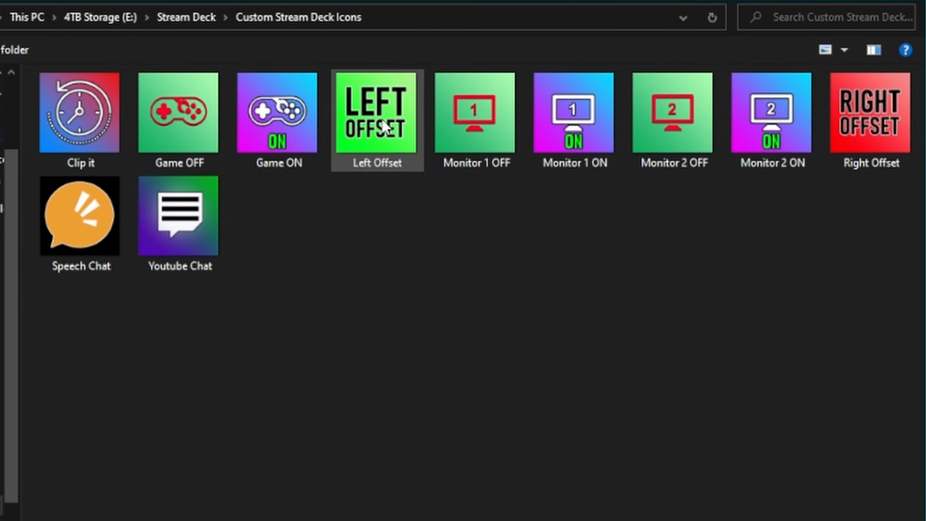
click(771, 113)
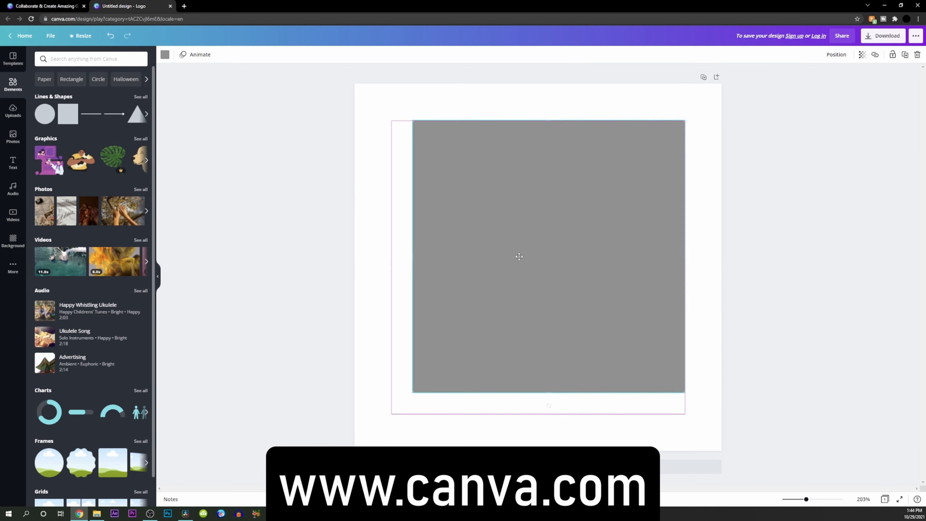
Add a progress ring chart and a row of person pictograms from Canva's Elements panel
click(44, 113)
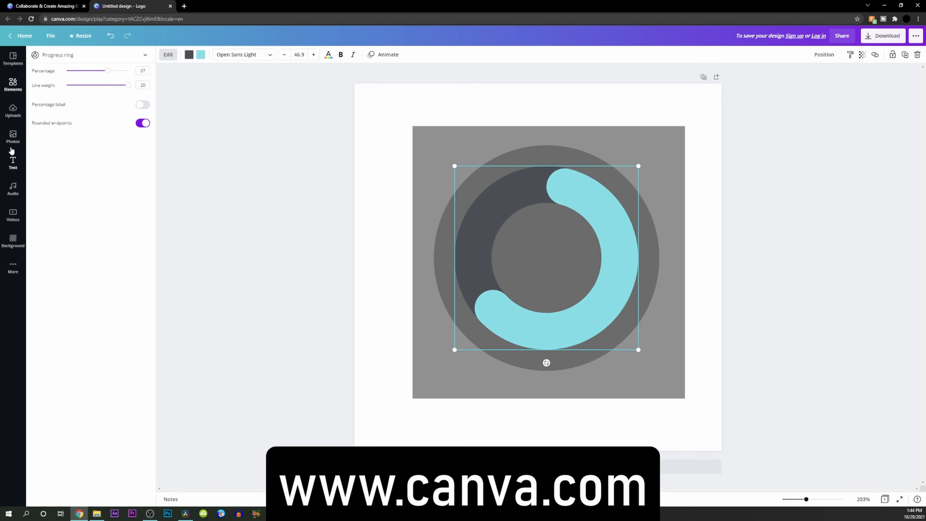
click(12, 85)
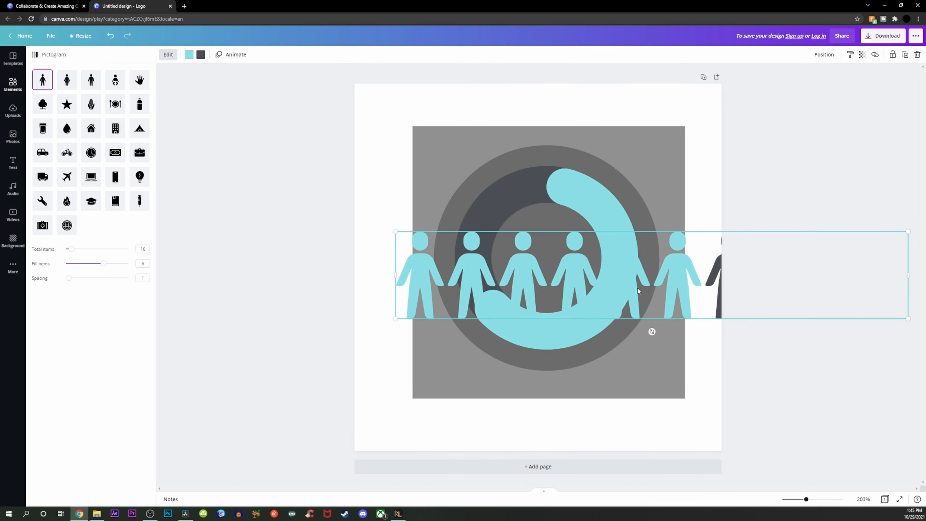
click(66, 153)
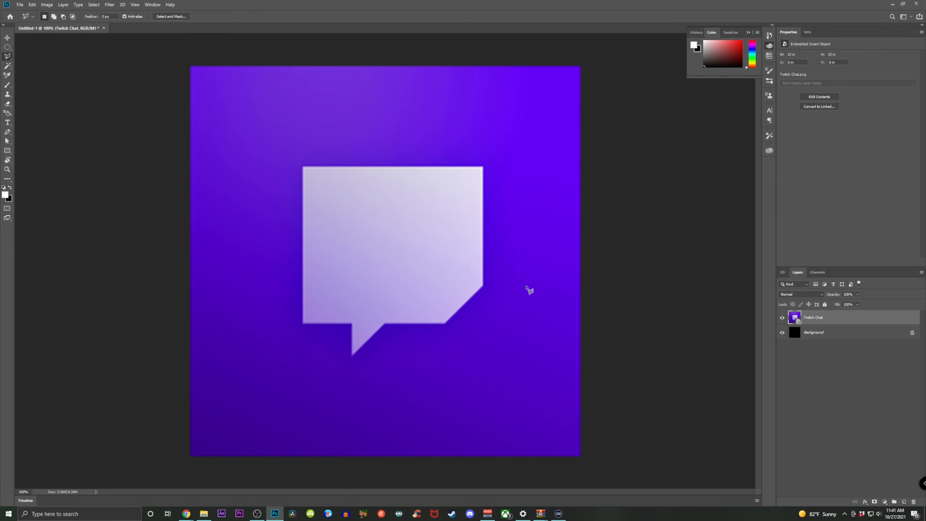
Draw three black bars inside the chat bubble and resize them to fit
drag(315, 179, 473, 205)
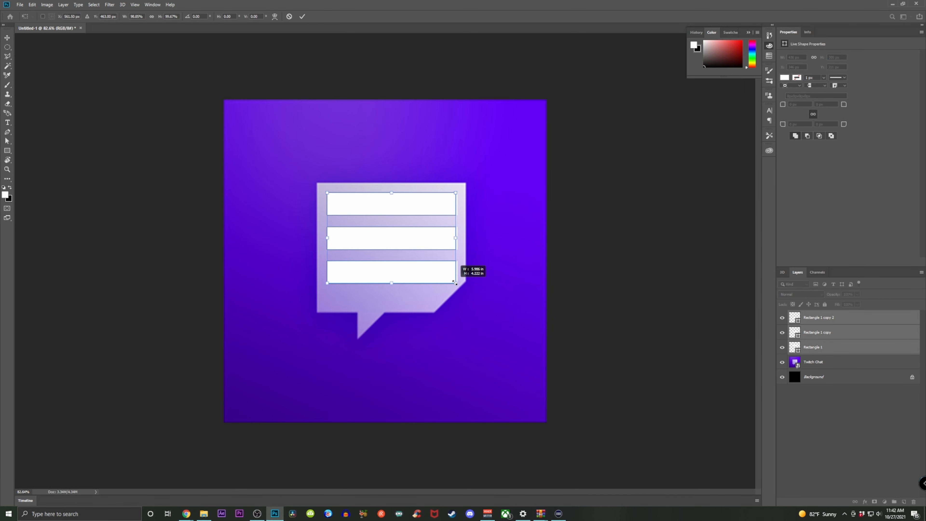
drag(454, 281, 454, 278)
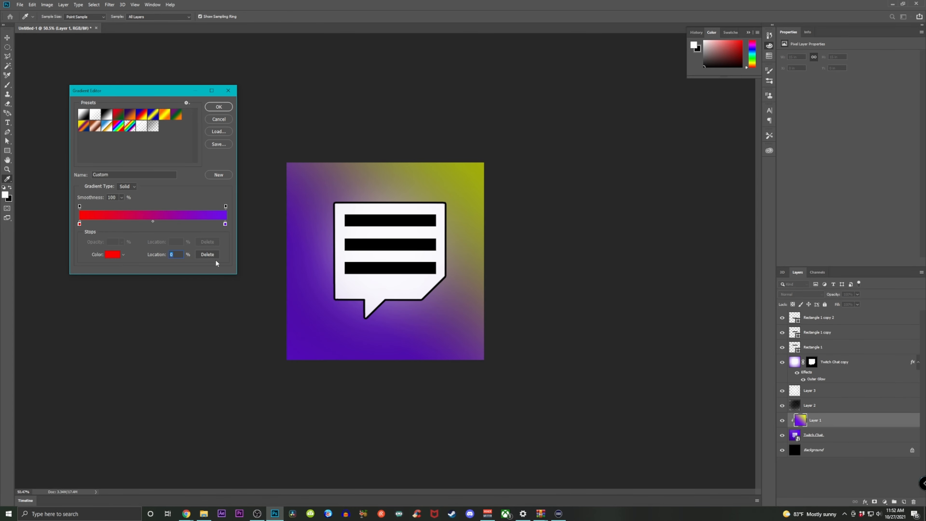
Set the gradient stops to green and purple and redraw it green top-right to purple bottom-left
click(112, 254)
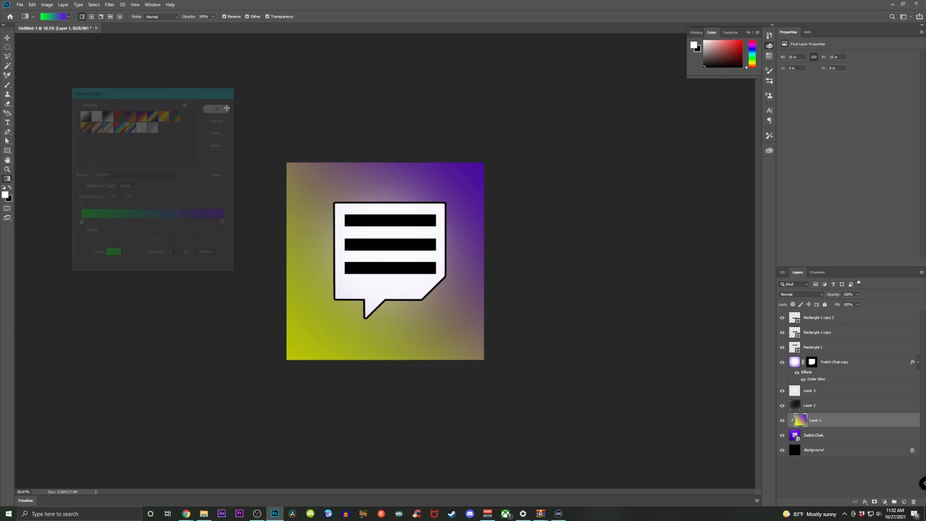
click(216, 108)
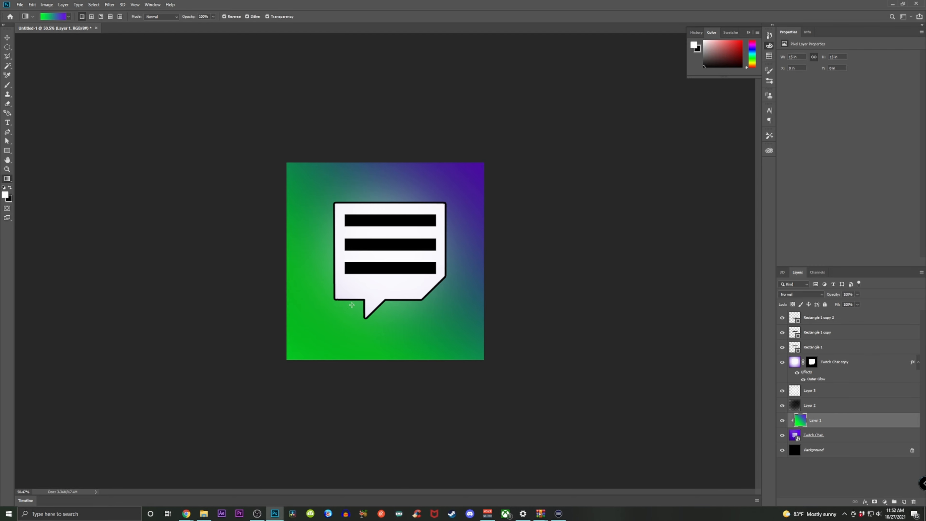
drag(341, 297, 477, 158)
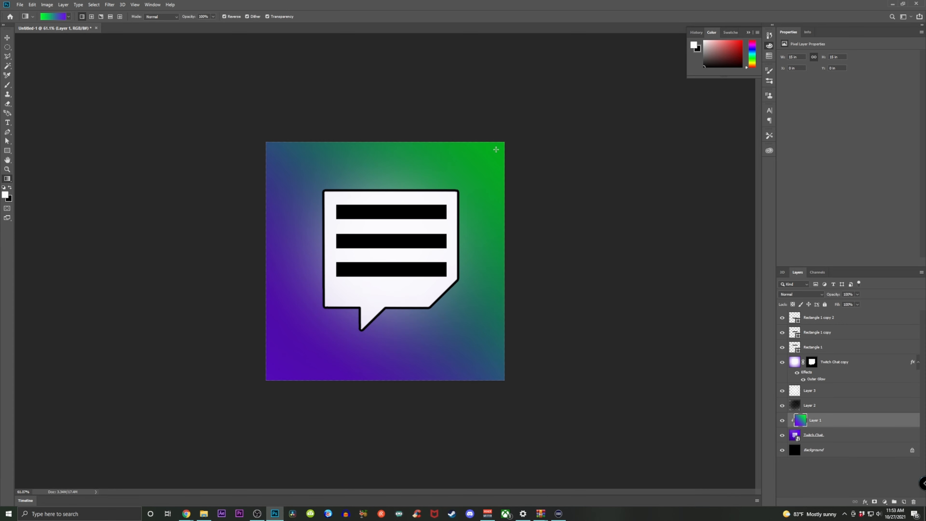
mouse_move(183, 77)
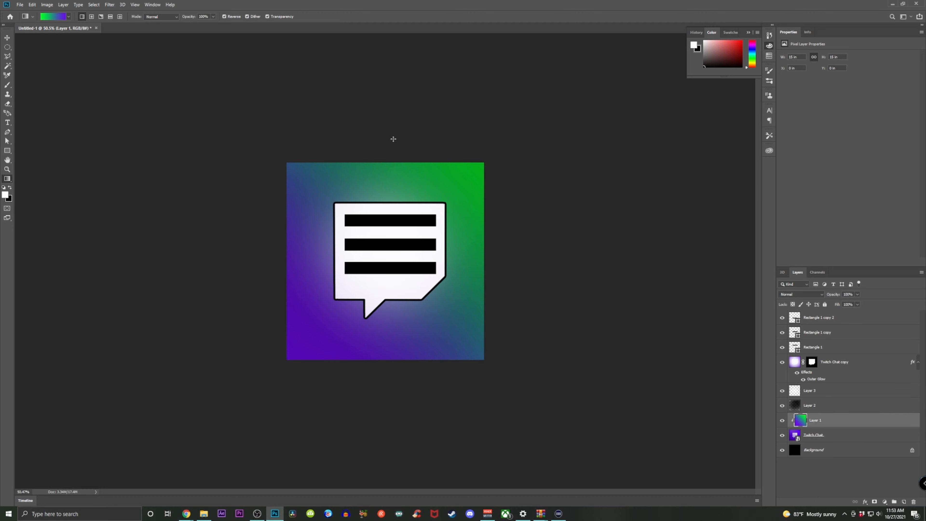
Save the icon as 'Youtube Chat.png' in the Custom Stream Deck Icons folder
click(19, 5)
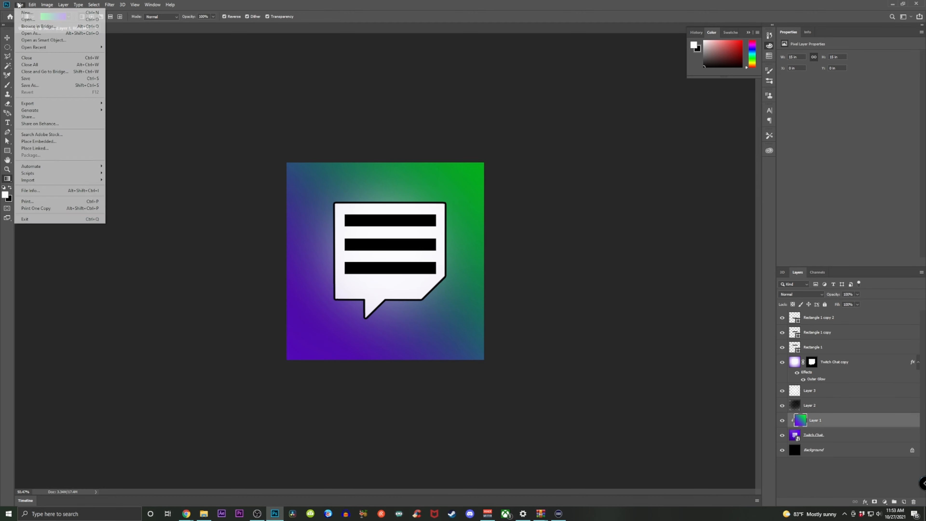
click(29, 85)
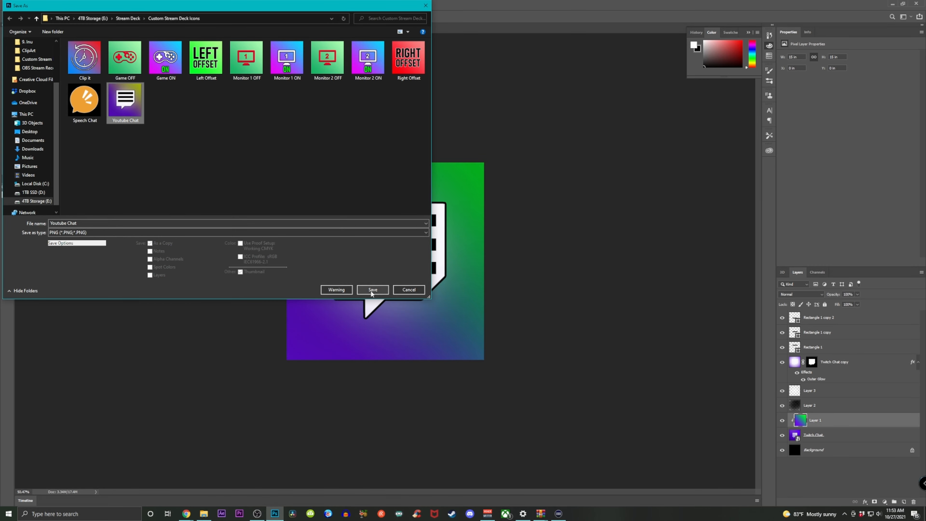
click(371, 290)
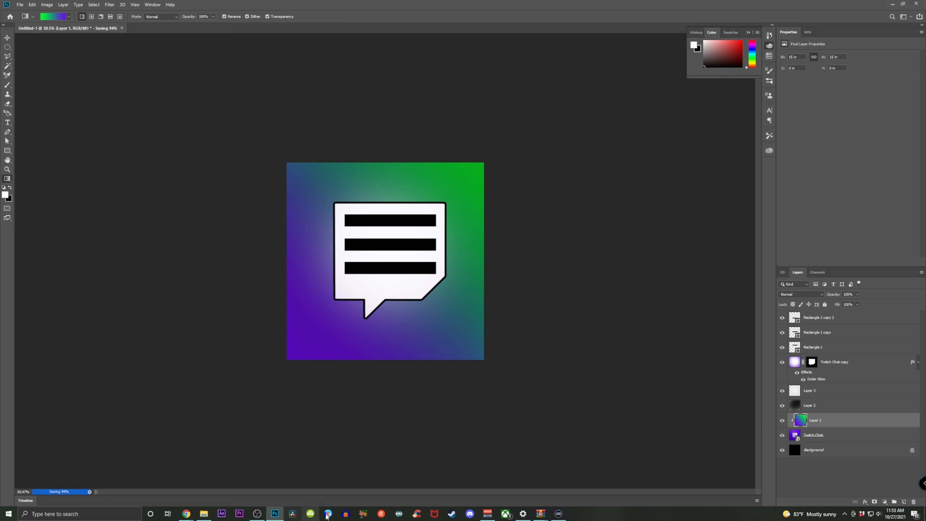
Bring the Stream Deck app to the front to assign the Youtube Chat icon to a key
click(326, 513)
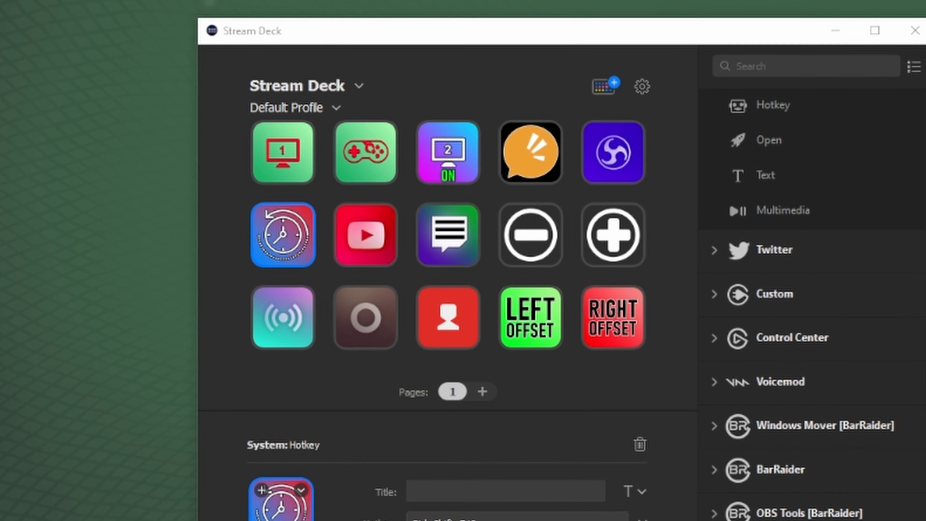